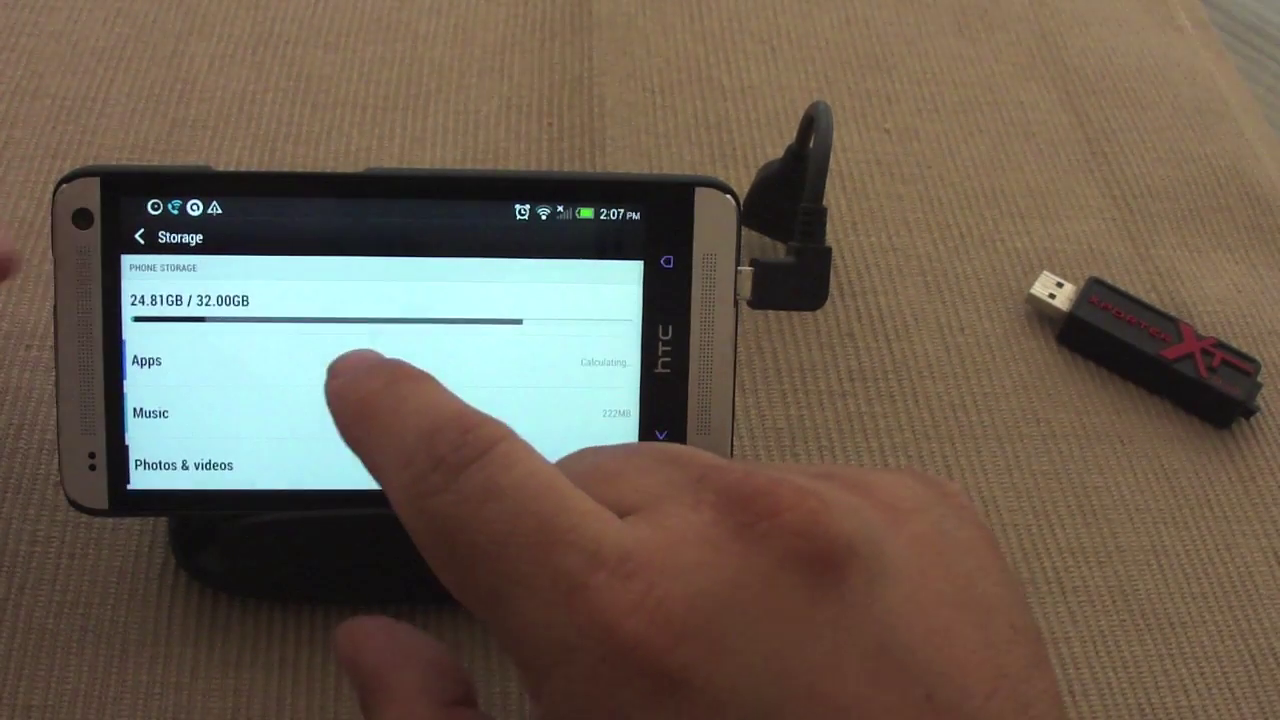
Browse into the storage folder from the root to reach the flash drive's contents.
scroll(down, 3)
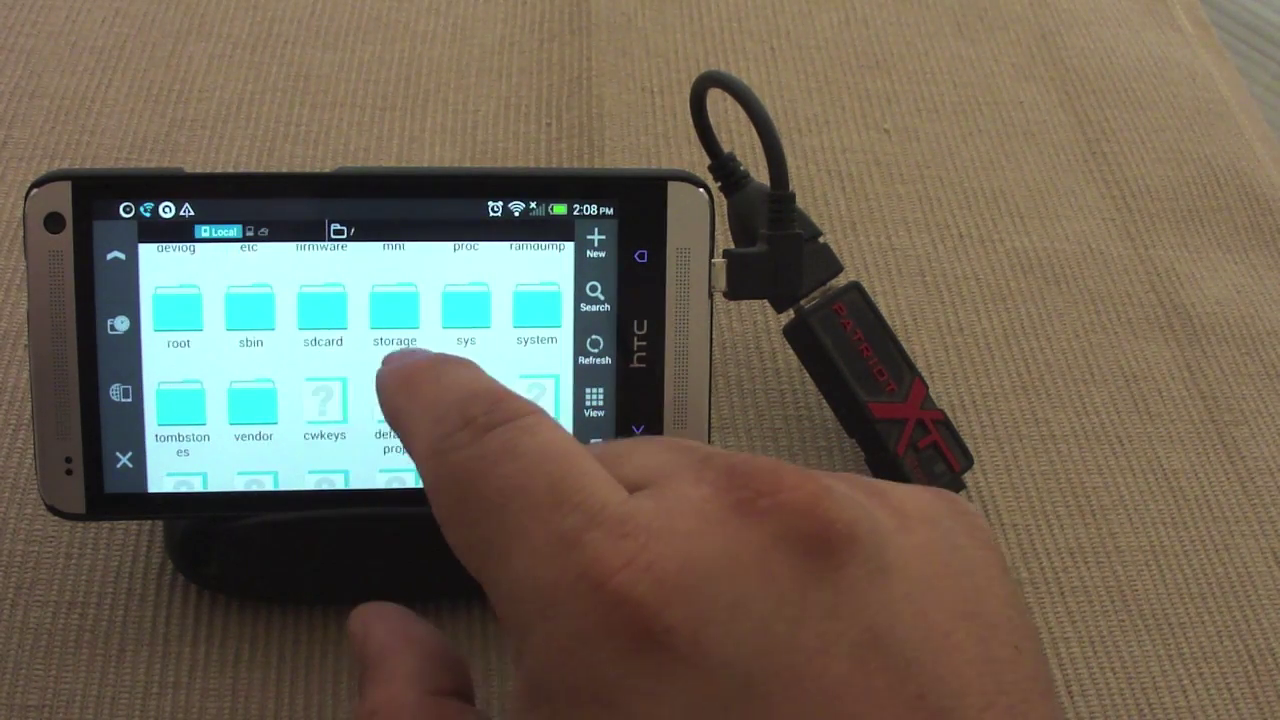
click(392, 310)
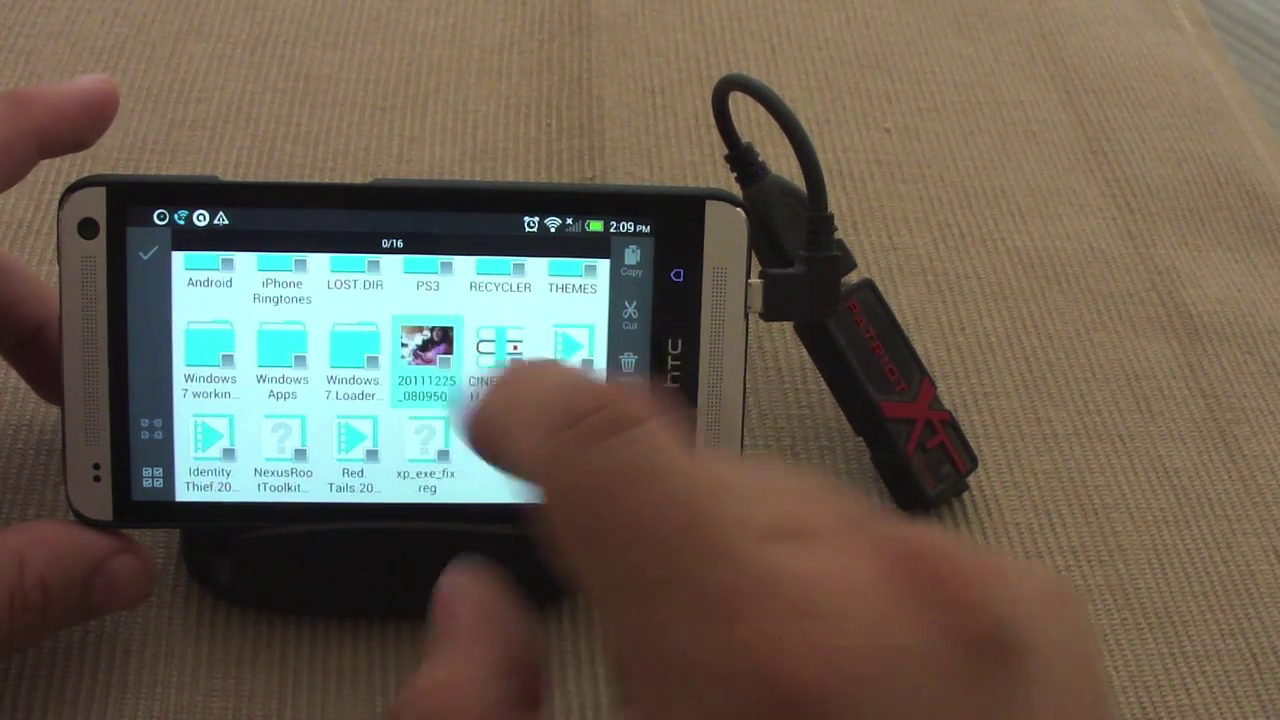
Select a movie file on the USB drive and copy it.
click(426, 356)
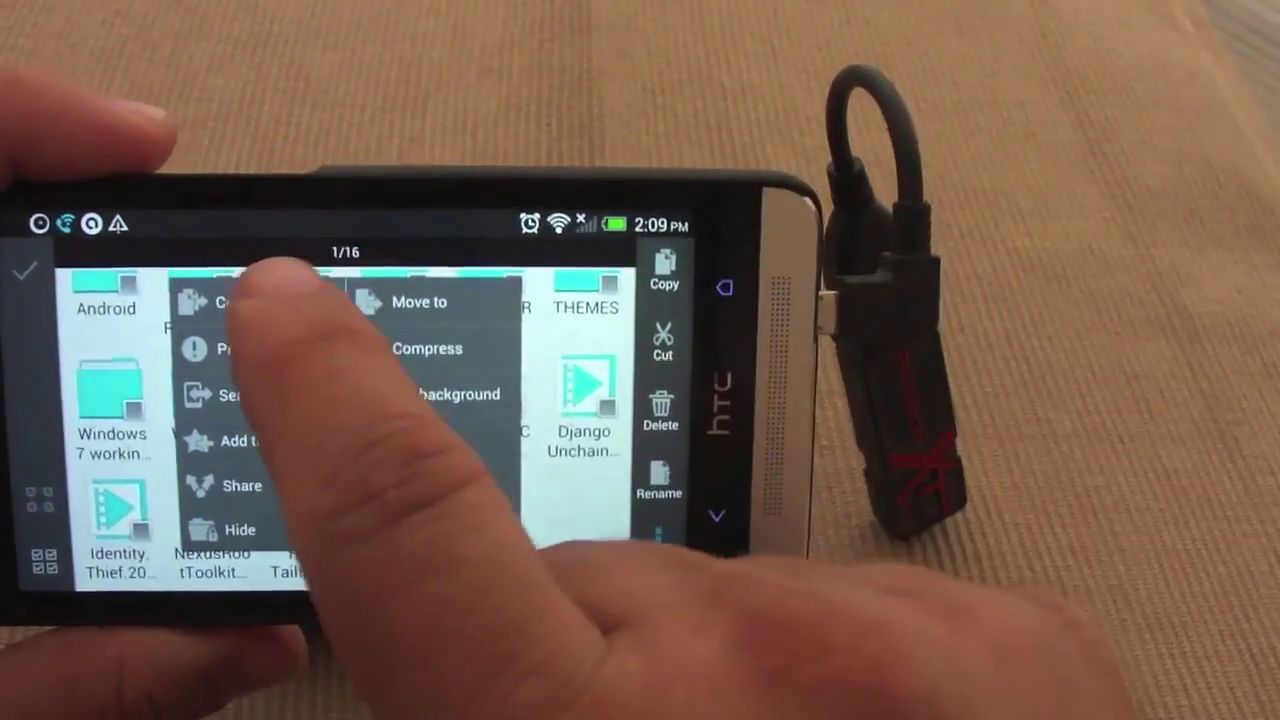
click(224, 302)
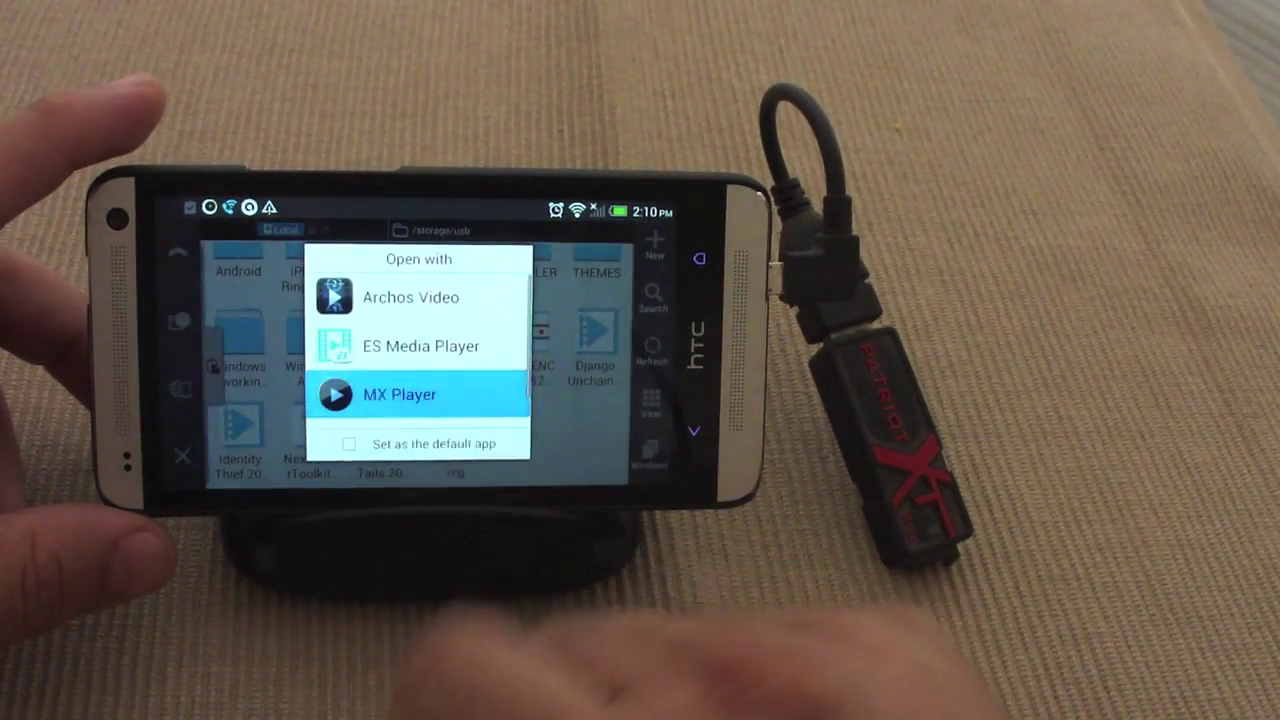
Play the USB-drive movie using MX Player from the Open with choices.
click(418, 394)
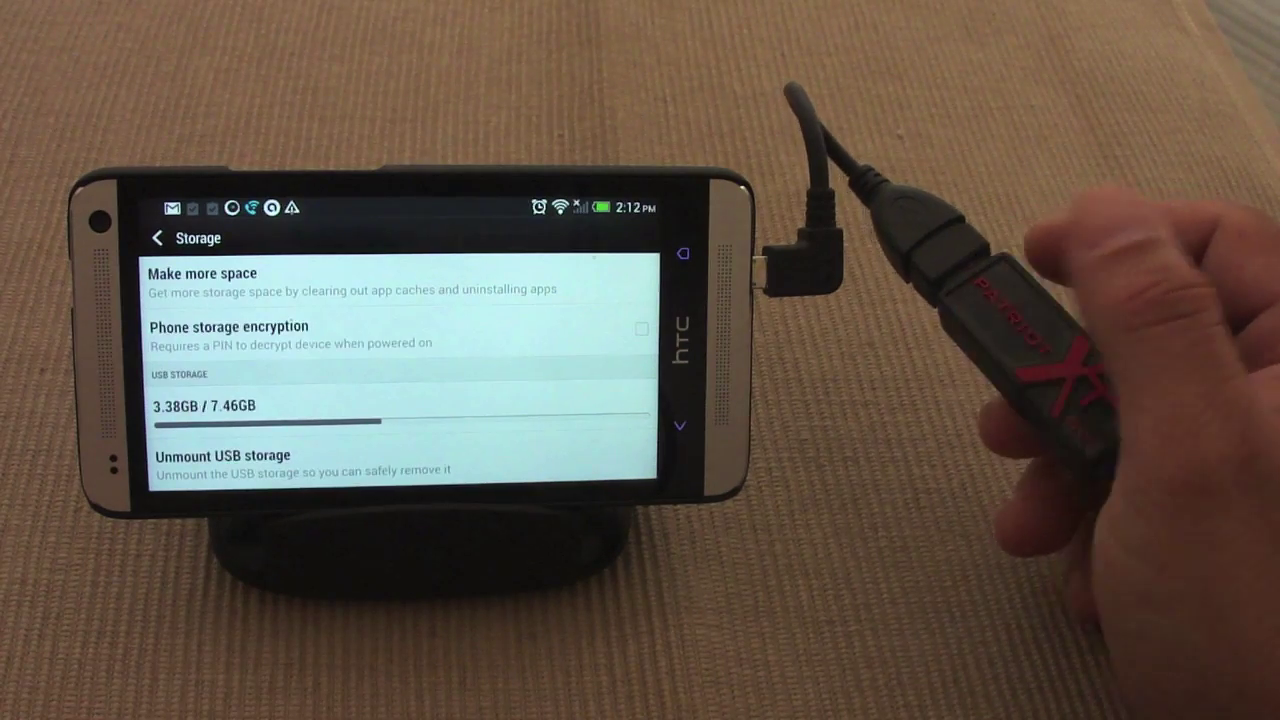
Unmount the USB storage in Settings > Storage for safe removal.
click(222, 456)
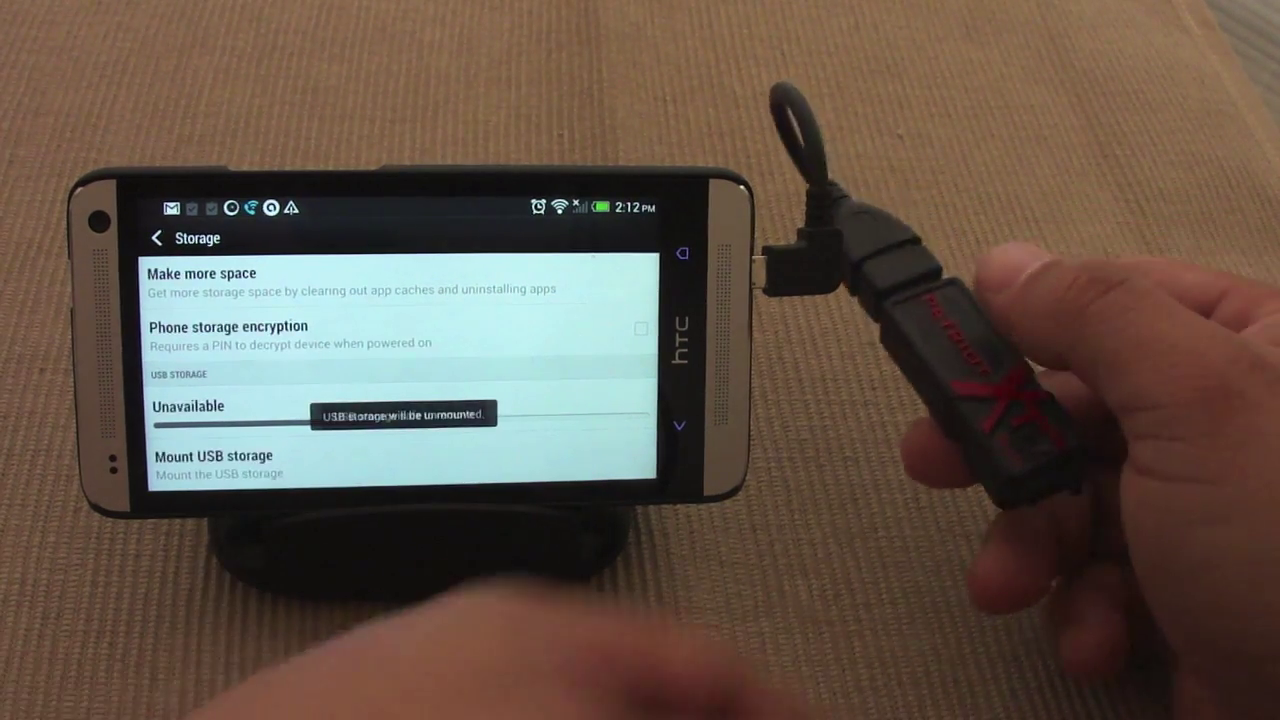